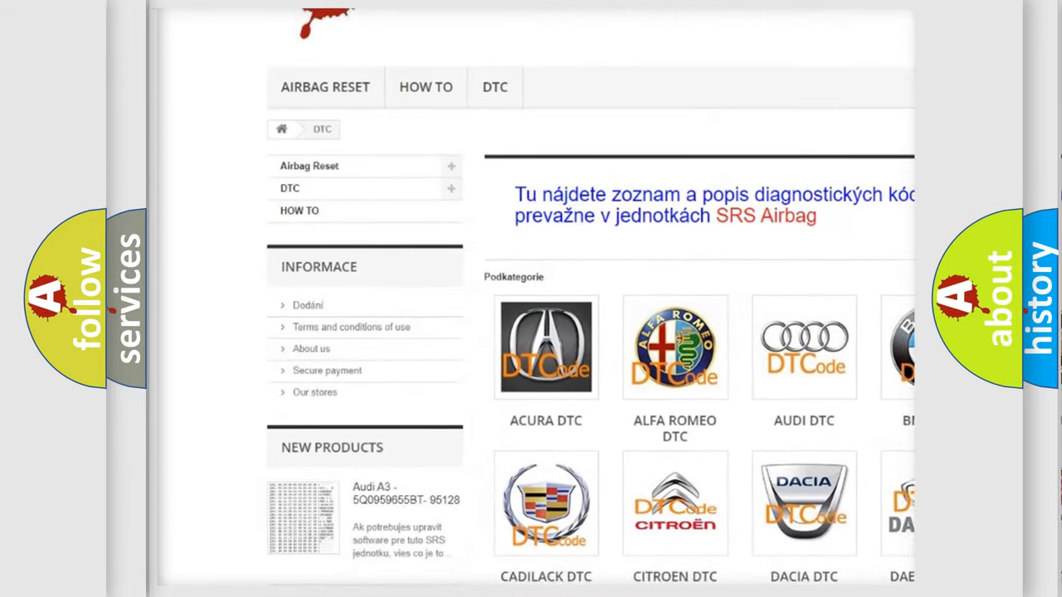
{"action": "scroll", "scroll_direction": "down", "scroll_amount": 3}
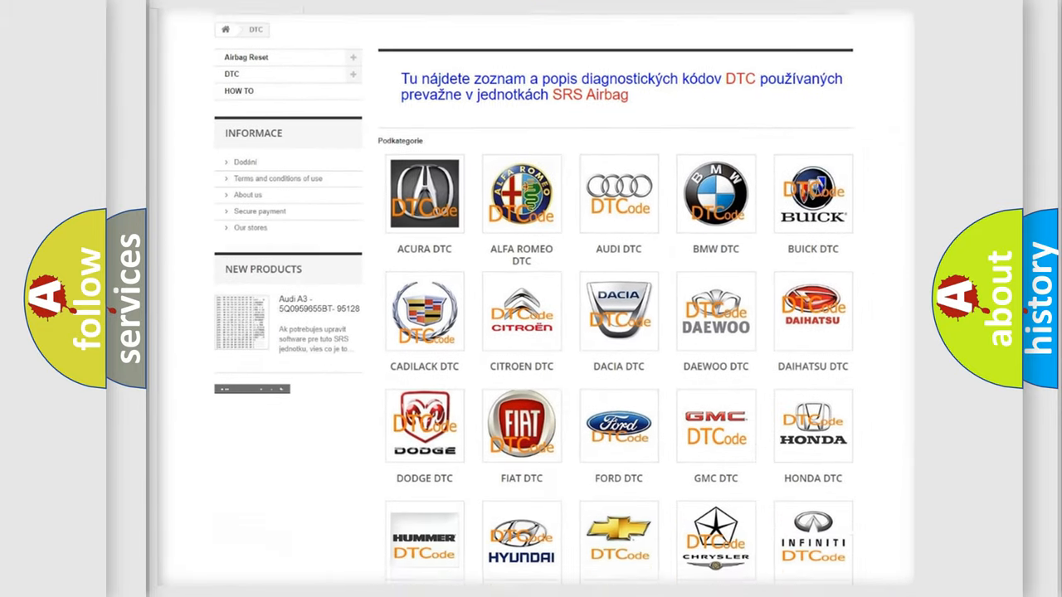
{"action": "scroll", "scroll_direction": "down", "scroll_amount": 3}
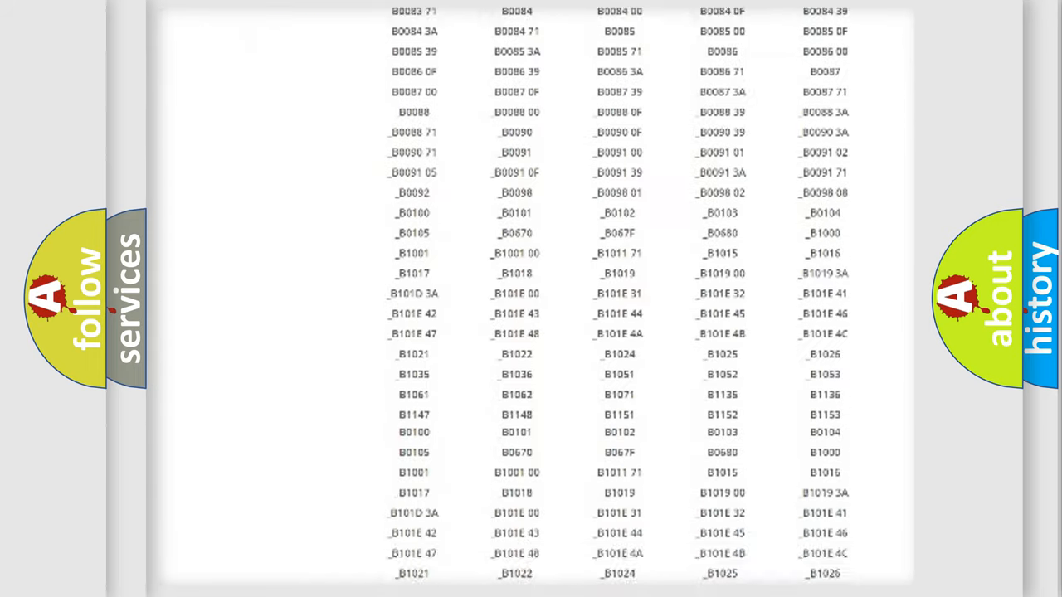
{"action": "scroll", "scroll_direction": "up", "scroll_amount": 3}
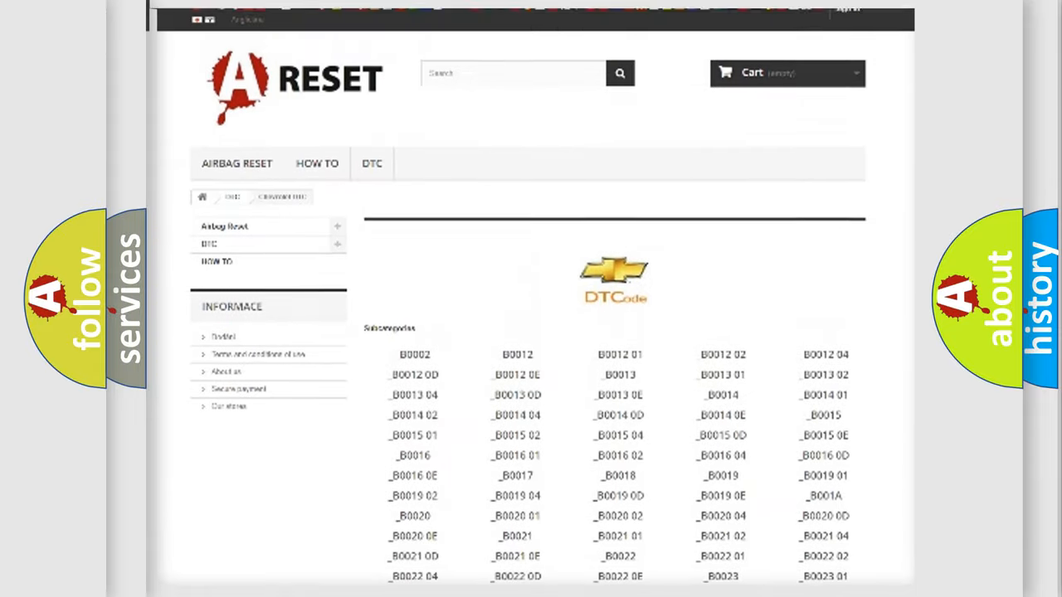